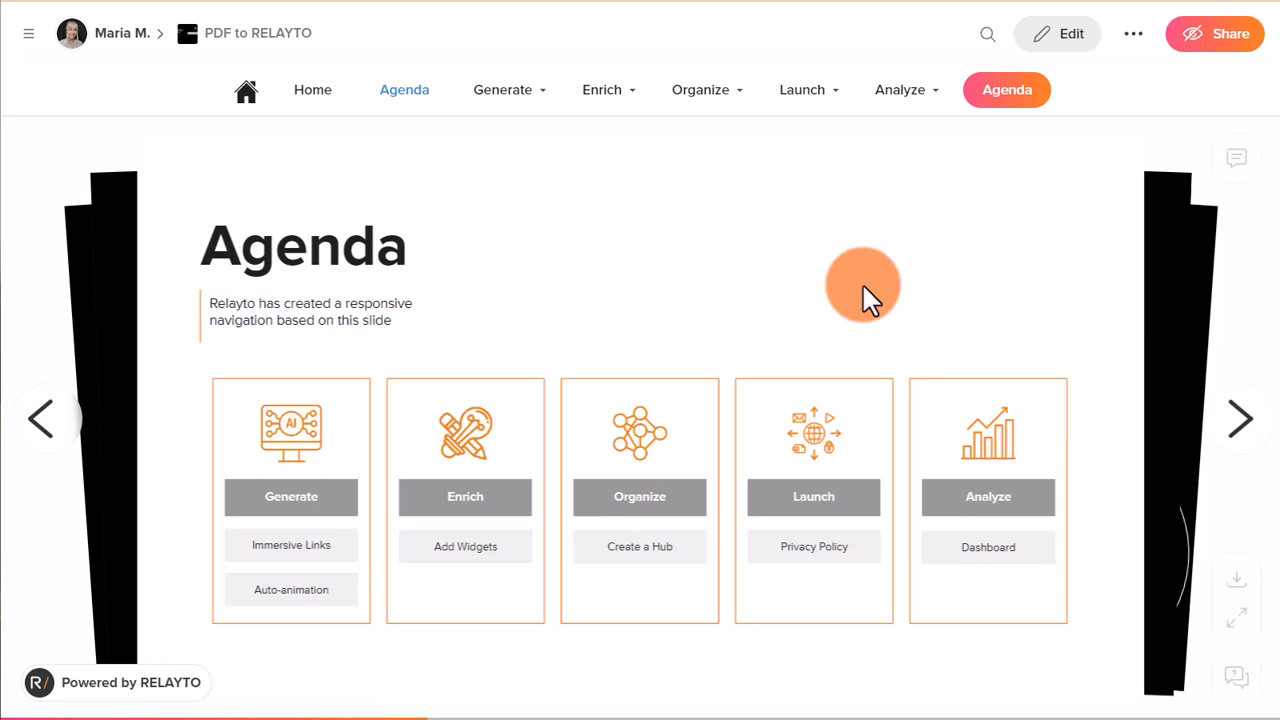
# Enter edit mode on the PDF to RELAYTO experience via the top-right Edit button
pyautogui.click(1056, 32)
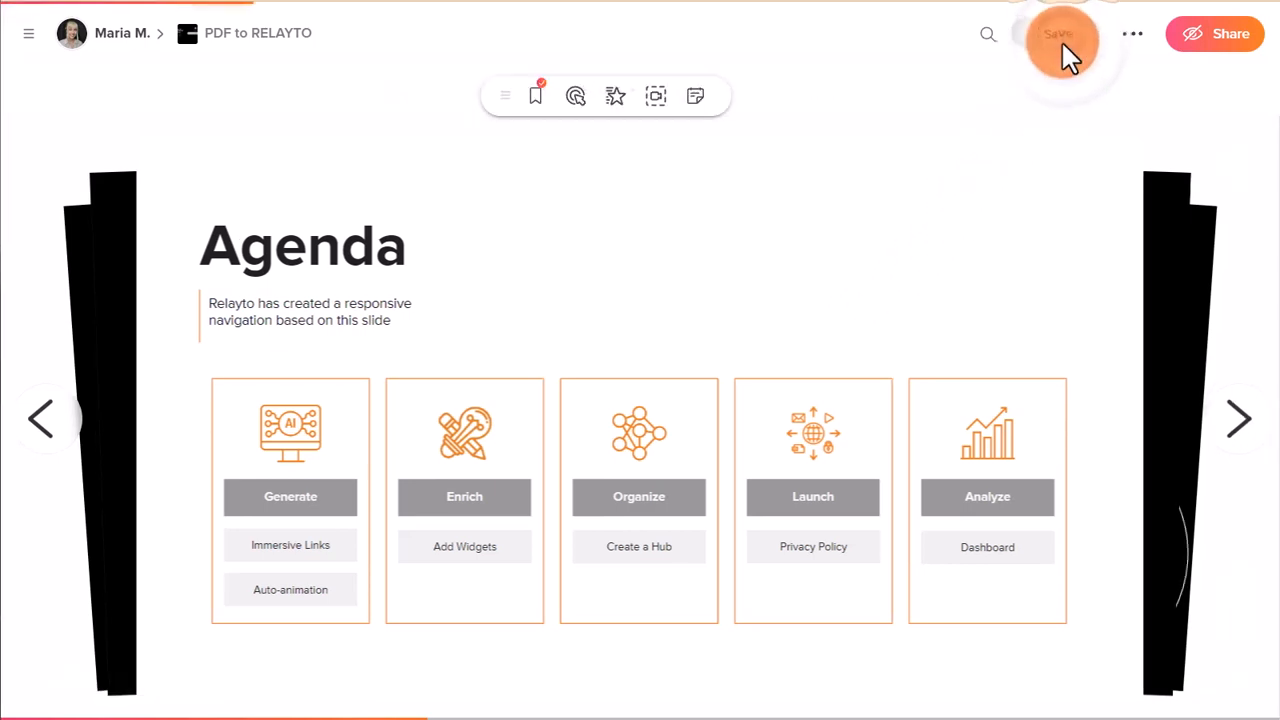
pyautogui.click(1058, 32)
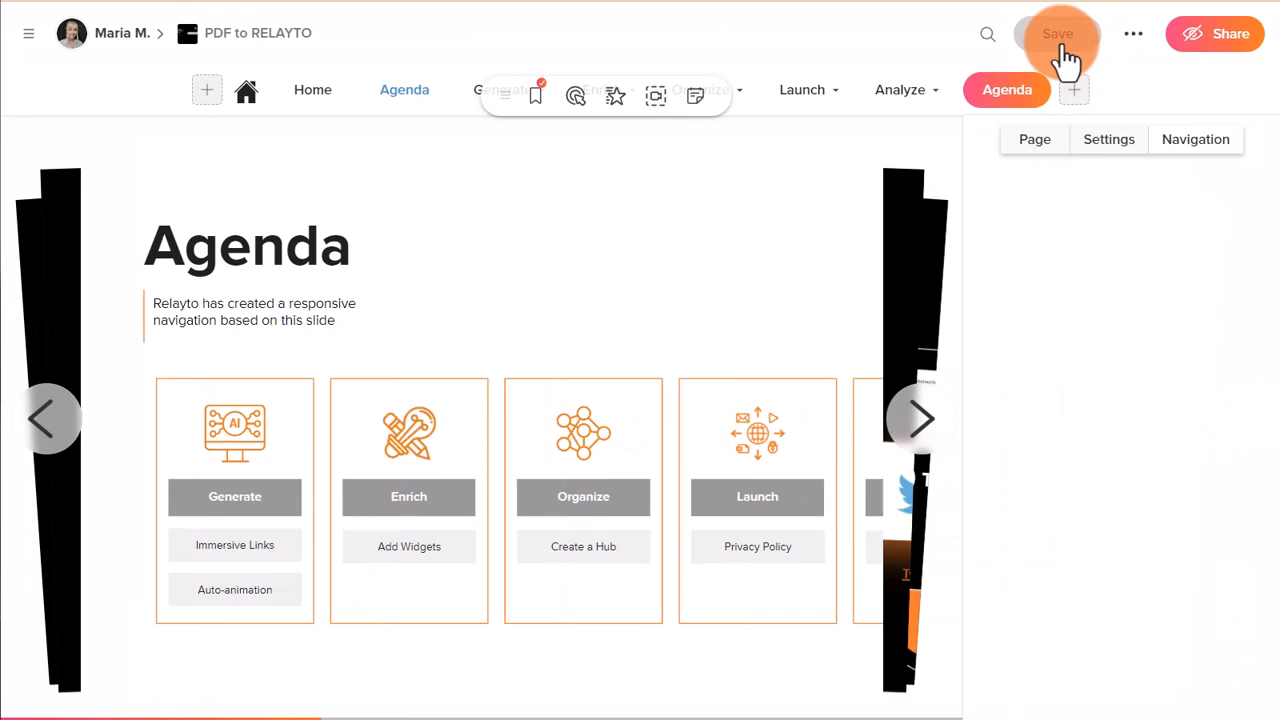
# Add the uploaded R/ logo image from the widget list and shrink it beside the Agenda title
pyautogui.click(1196, 140)
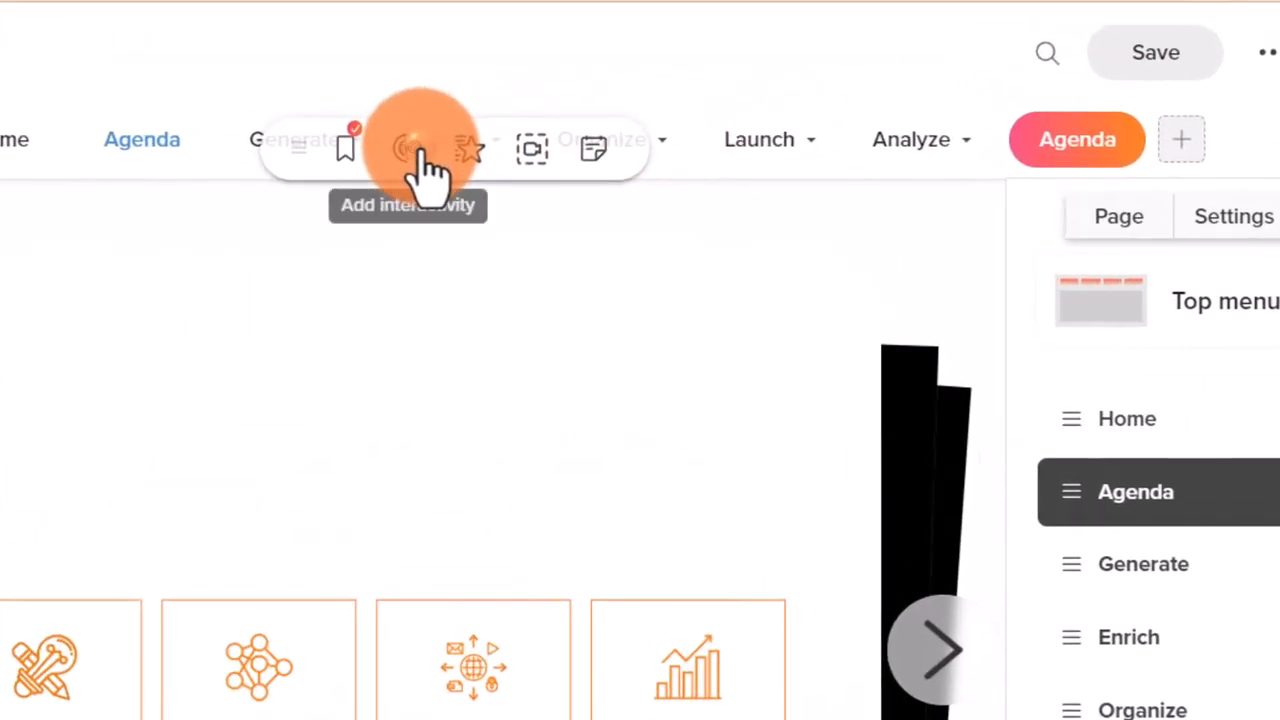
pyautogui.click(420, 150)
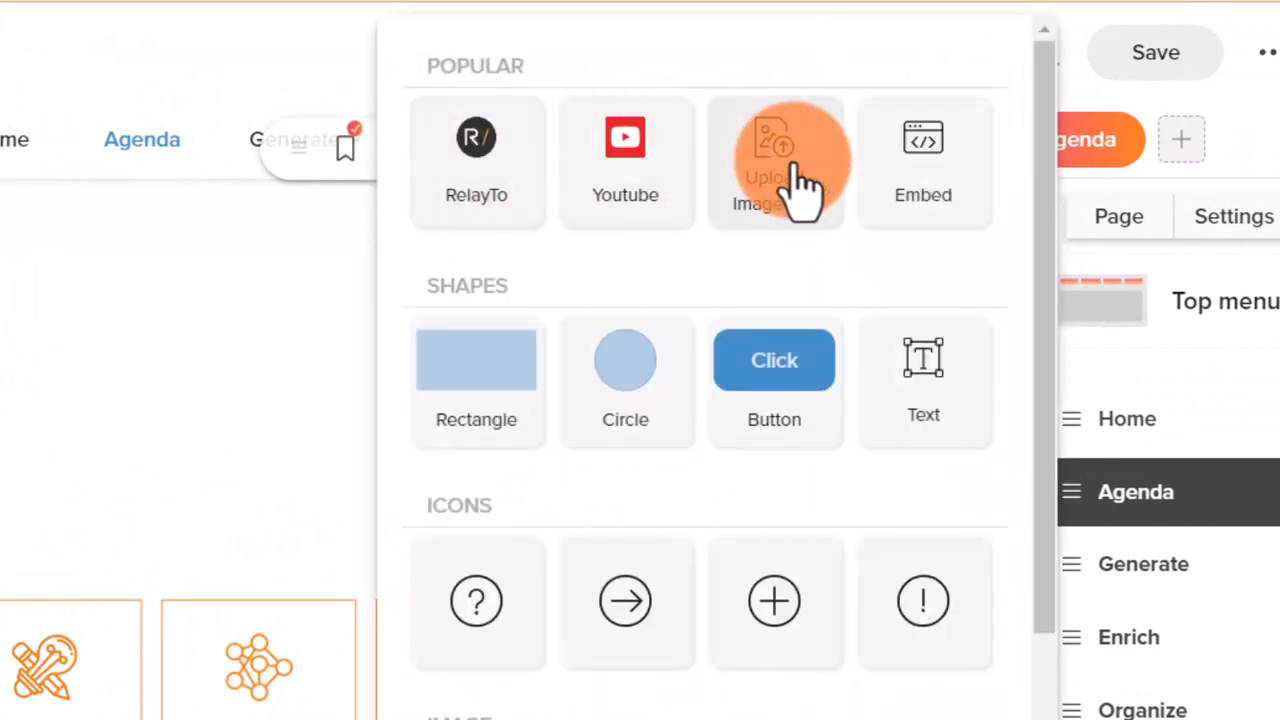
pyautogui.click(776, 160)
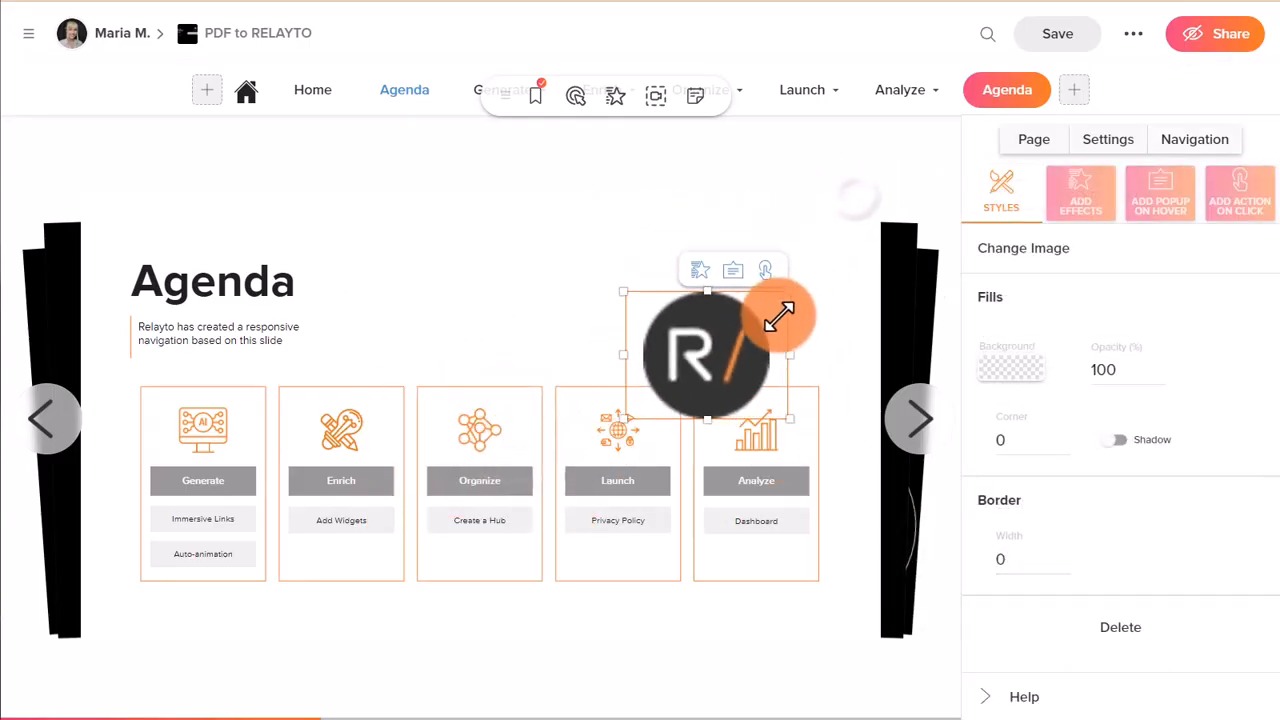
pyautogui.moveTo(708, 356); pyautogui.dragTo(384, 284)
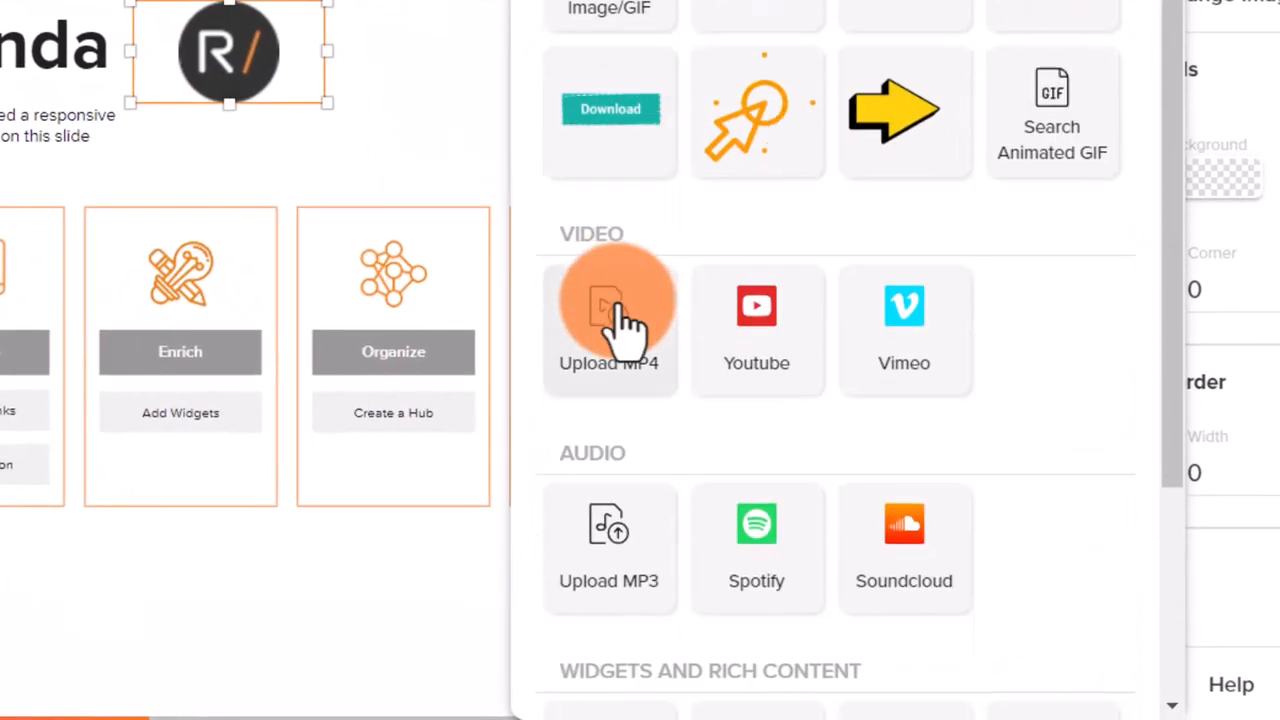
# Add an uploaded MP4 video with a 'Welcome to your RELAYTO Experience' frame as thumbnail
pyautogui.click(608, 320)
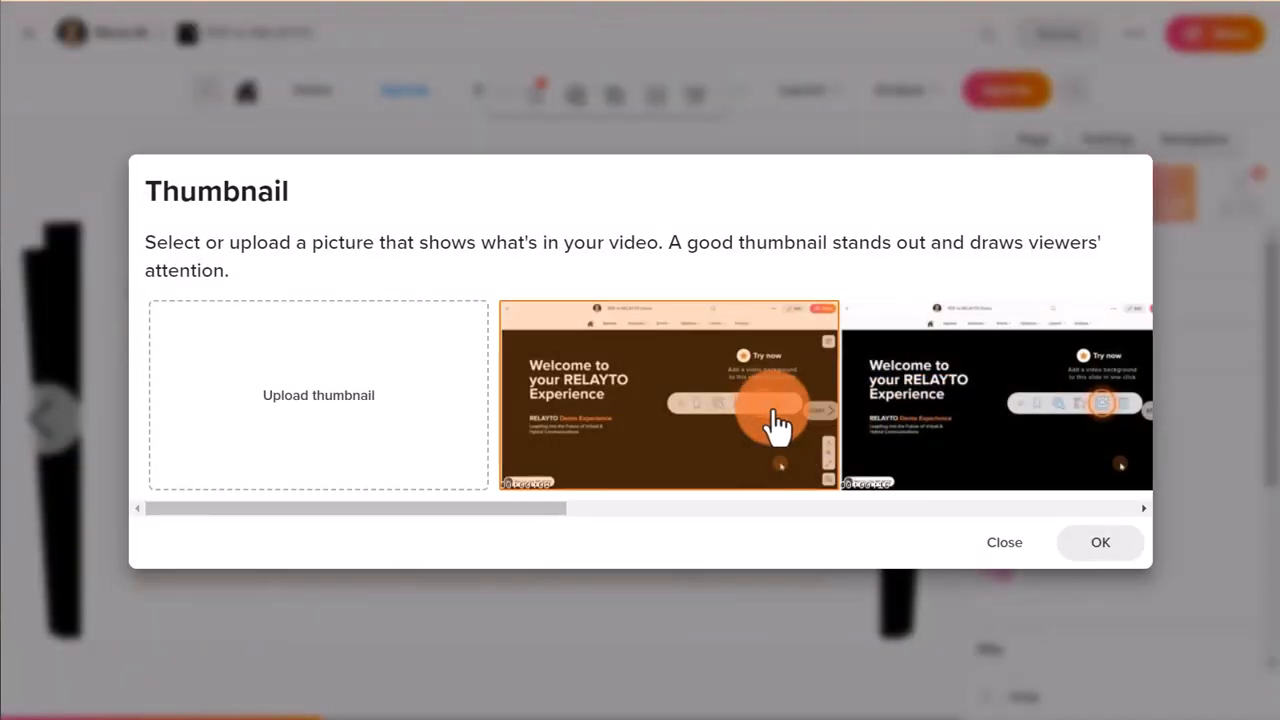
pyautogui.click(1004, 542)
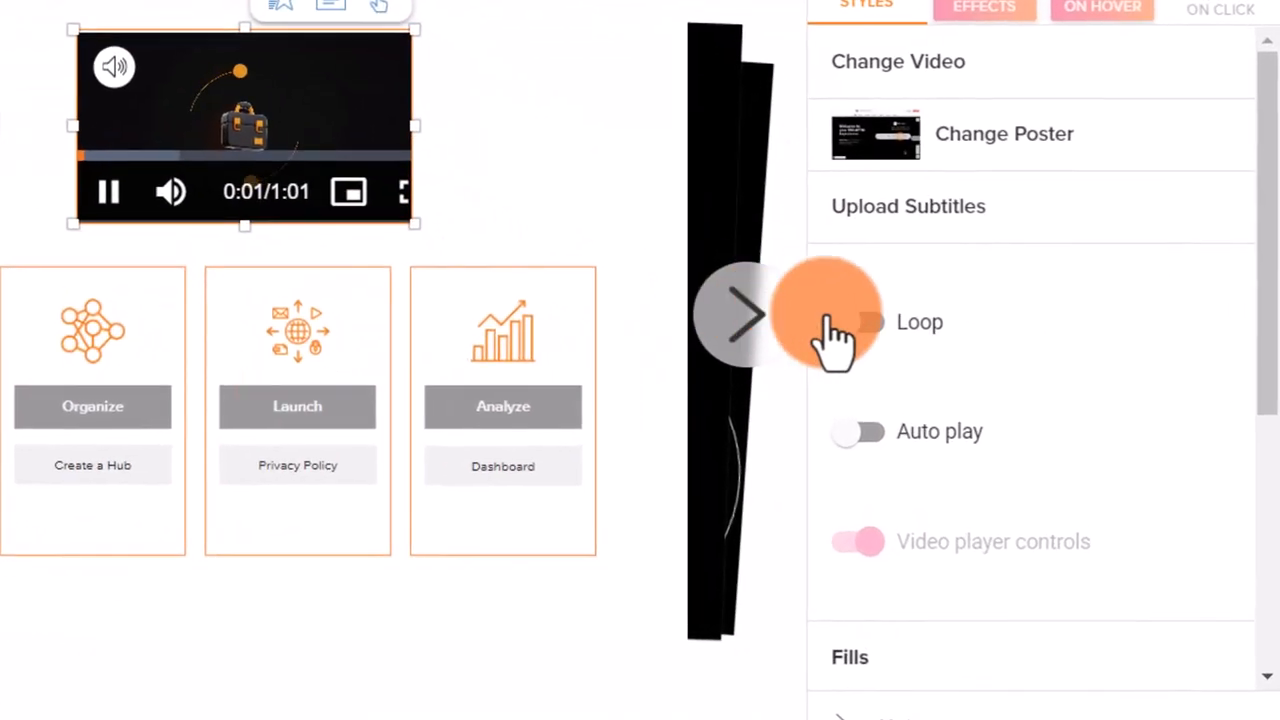
# Turn on Loop and Auto play for the slide's video in the Styles panel
pyautogui.click(856, 322)
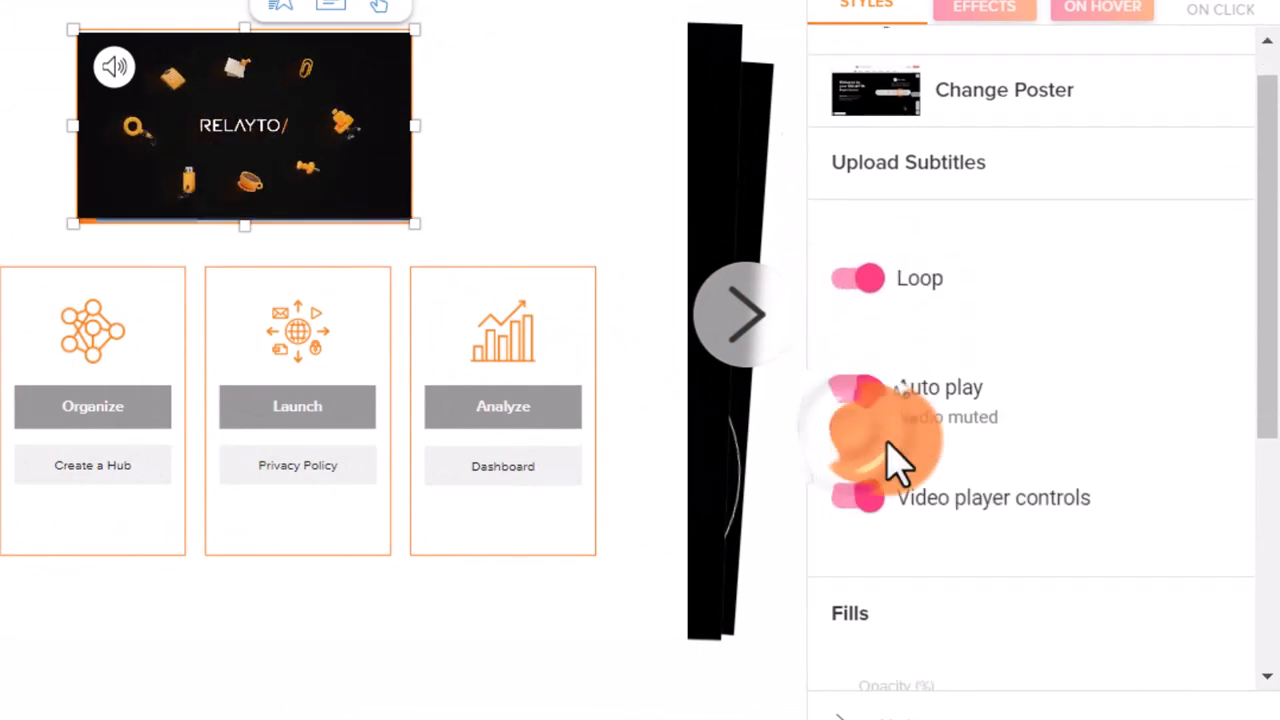
pyautogui.scroll(-3)
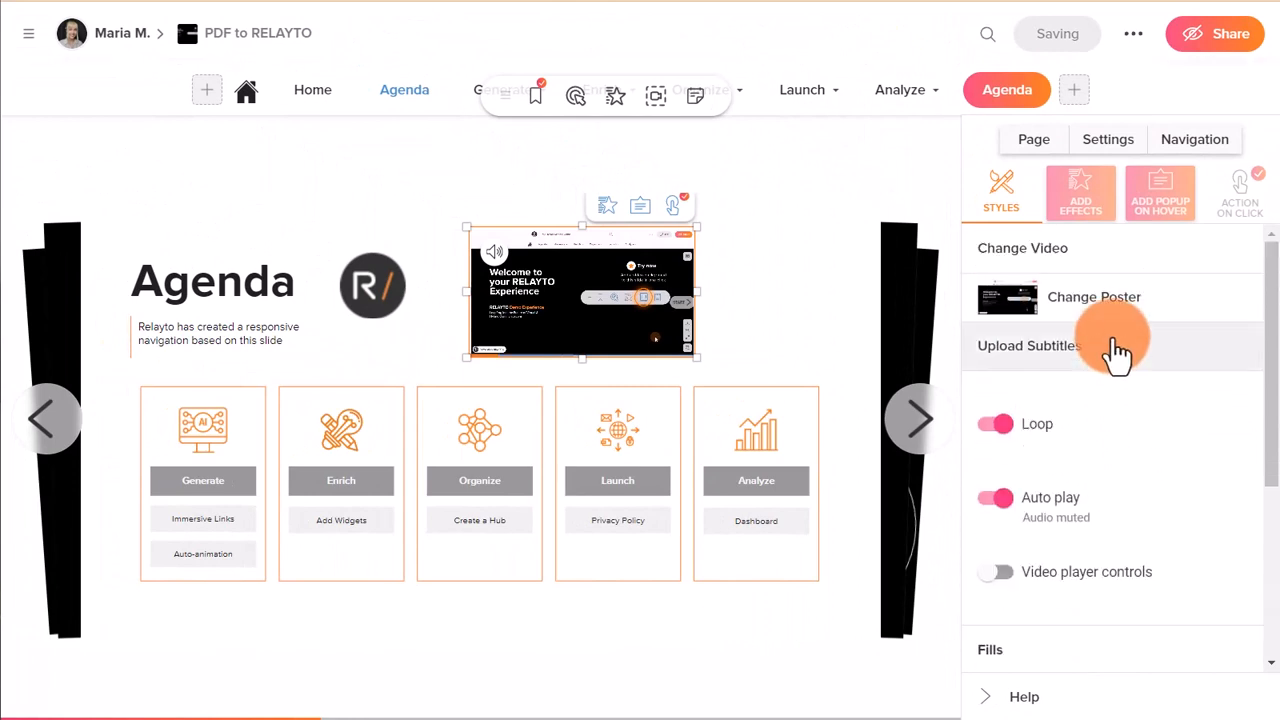
pyautogui.moveTo(1100, 248)
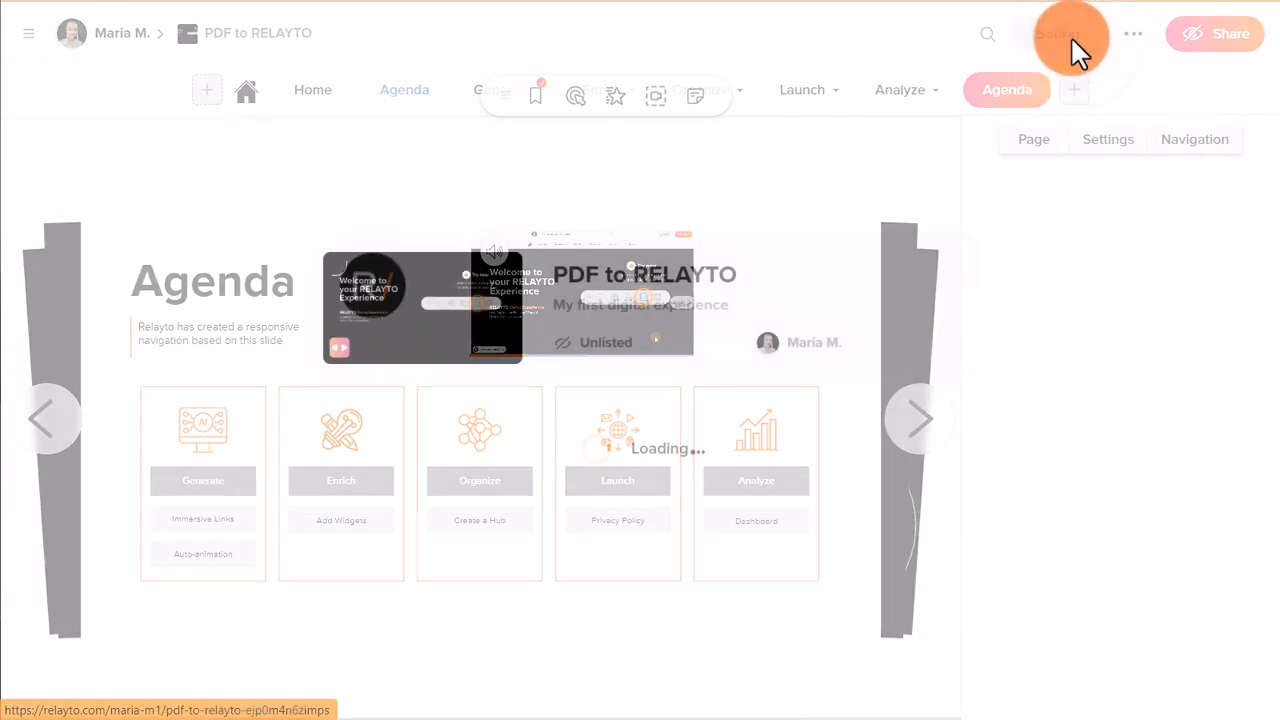
# Save the Agenda slide changes and exit edit mode
pyautogui.click(1064, 32)
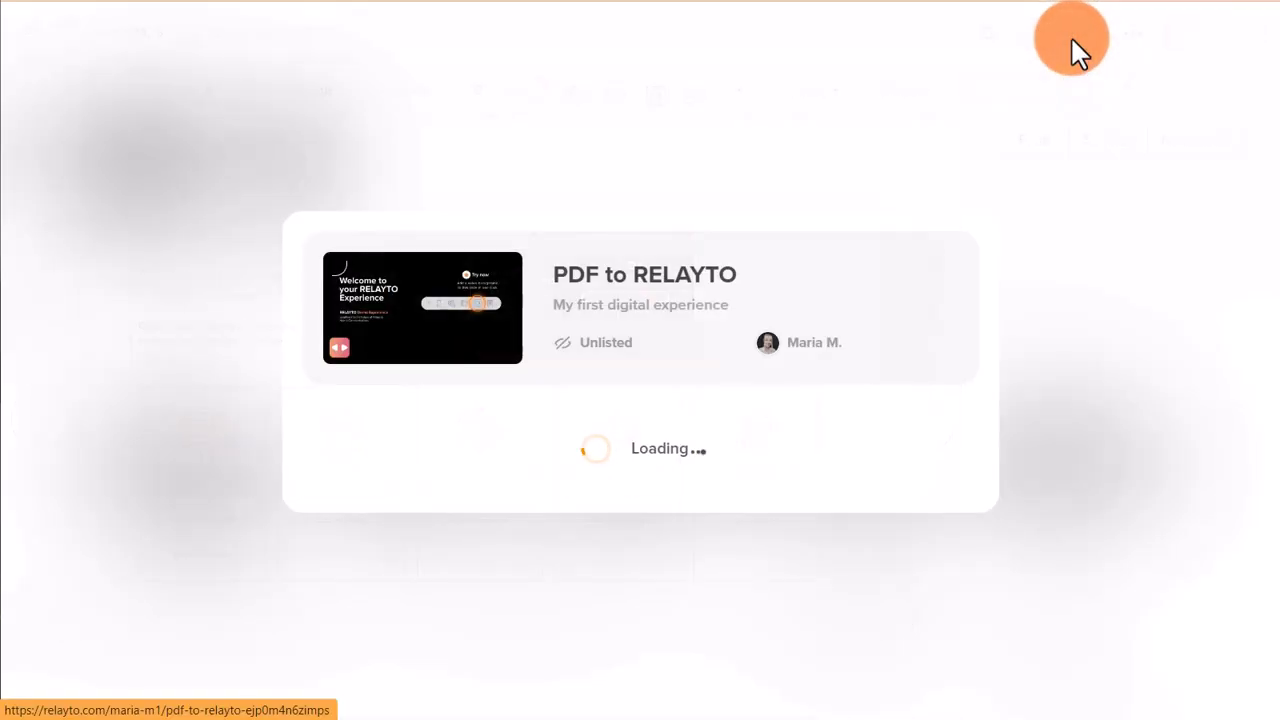